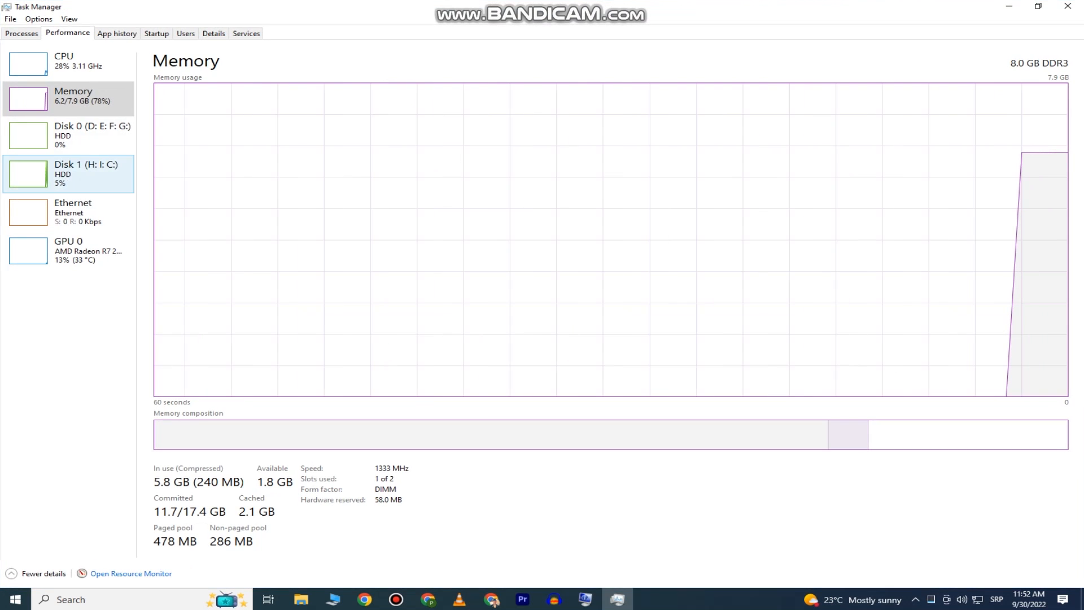
- Close Task Manager's memory performance view, leaving the desktop showing
left_click(66, 61)
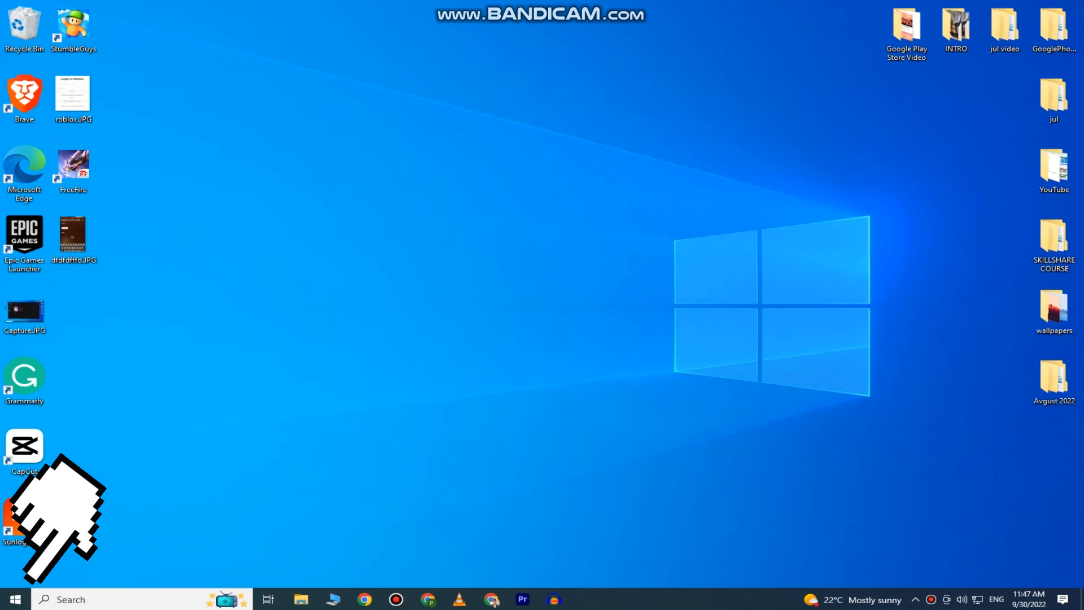
- Open Windows Settings from the Start menu
left_click(13, 599)
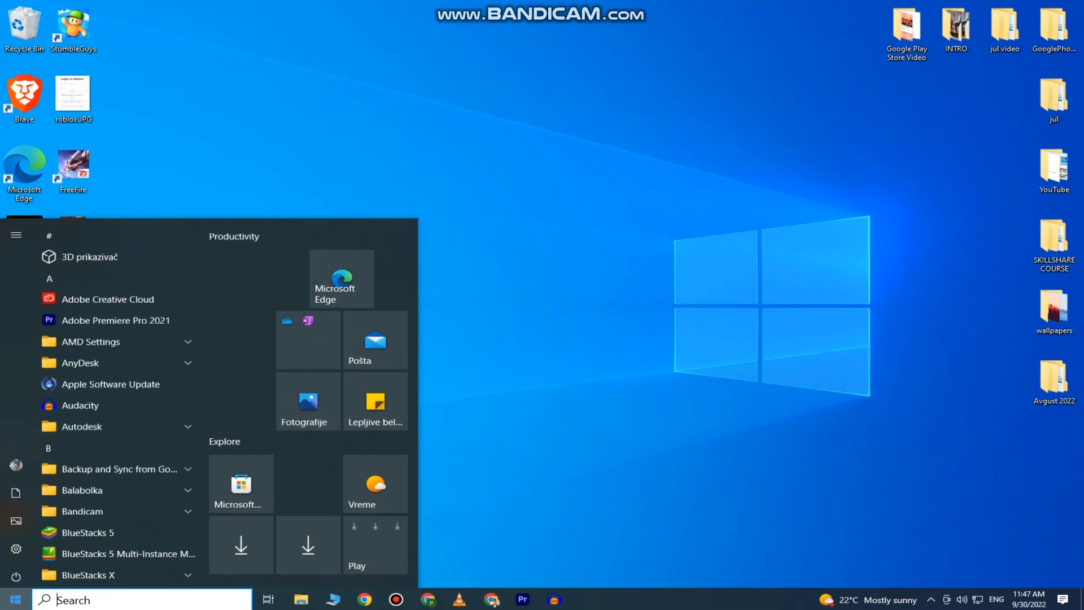
scroll("down", 3)
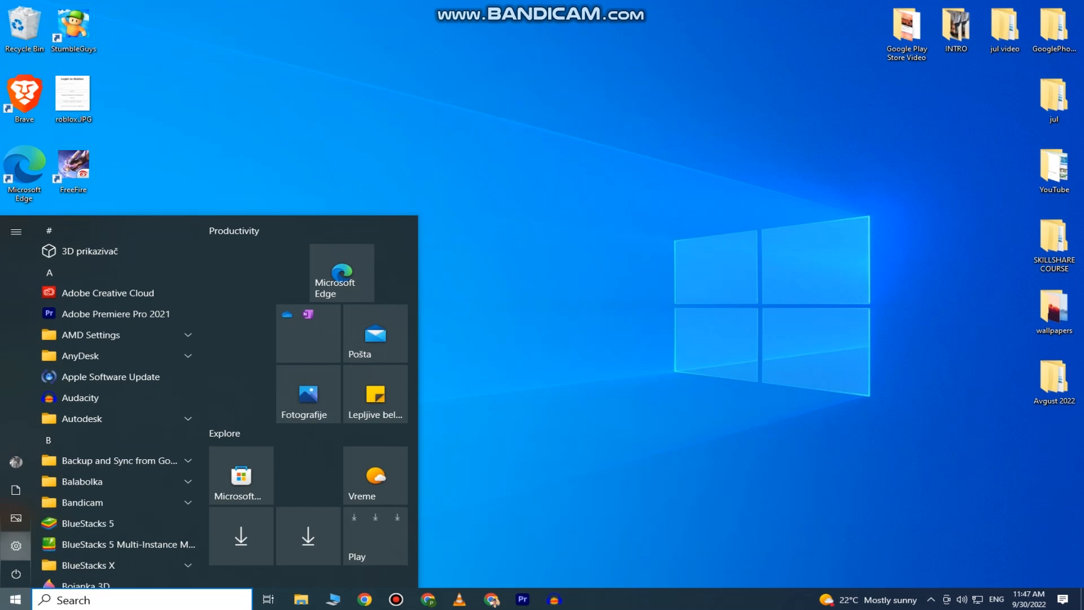
left_click(15, 546)
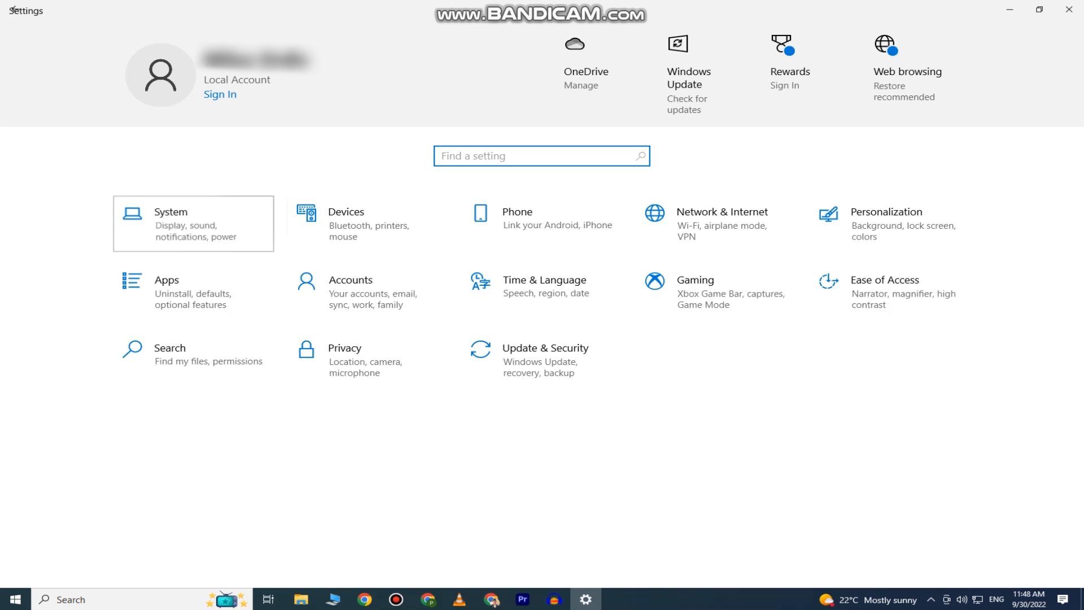
- Show the System > About page with the device and Windows specifications
left_click(194, 223)
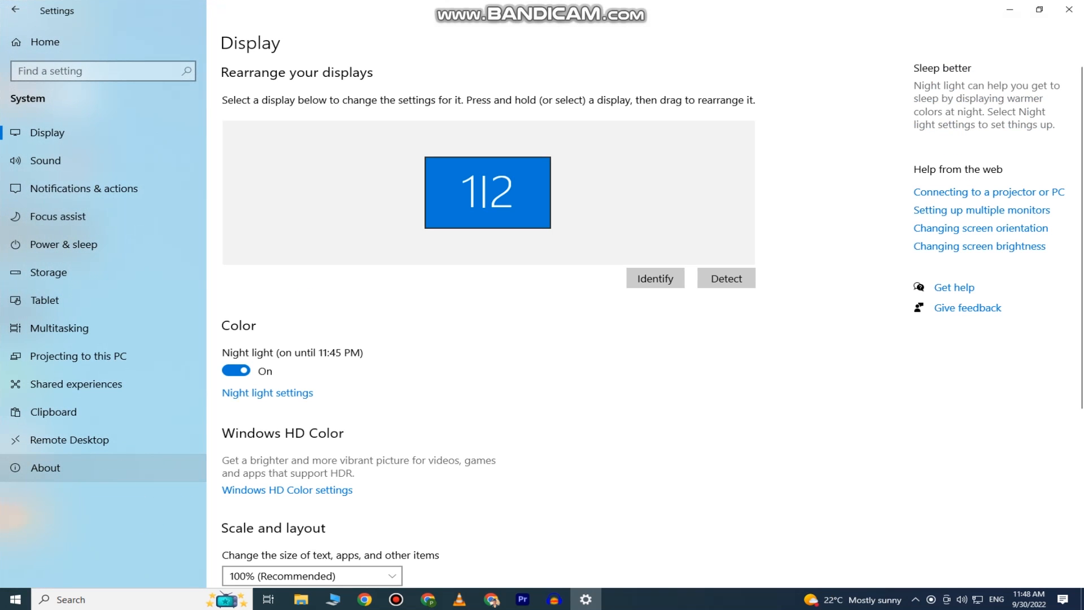
left_click(45, 467)
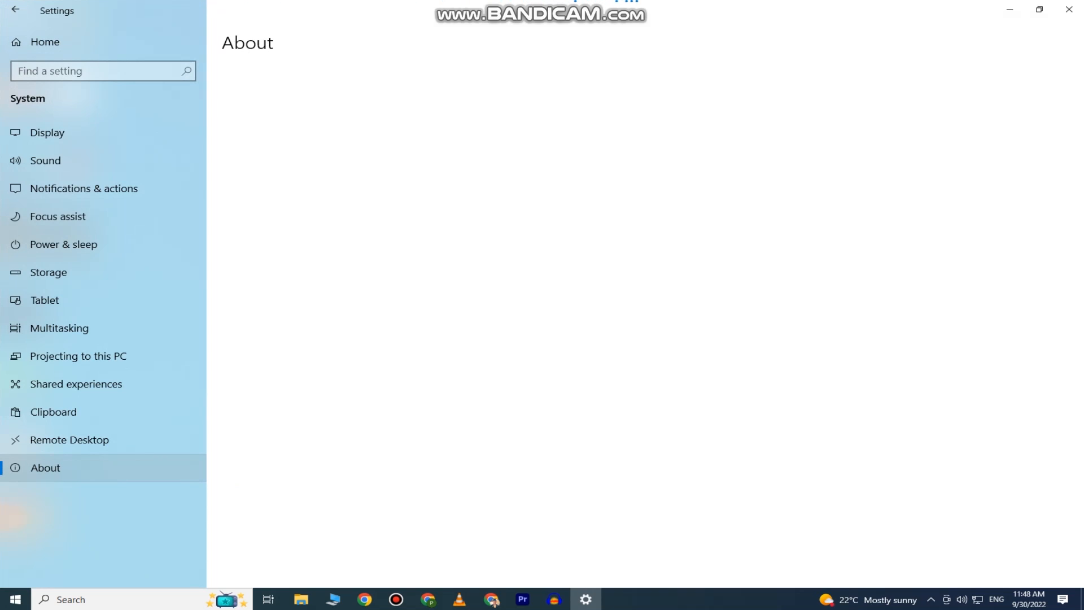
scroll("down", 3)
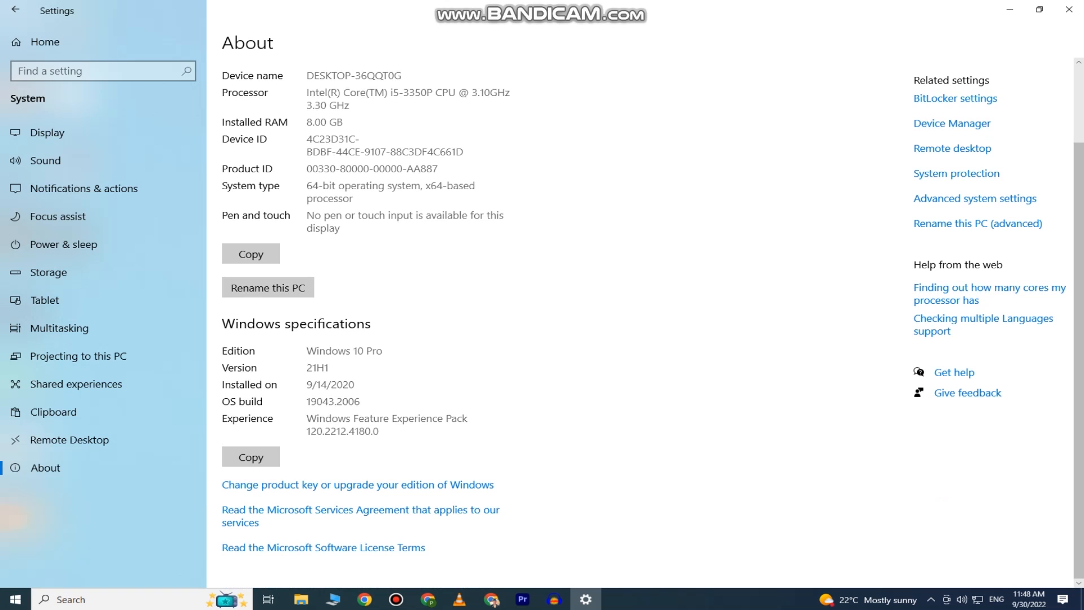
mouse_move(267, 287)
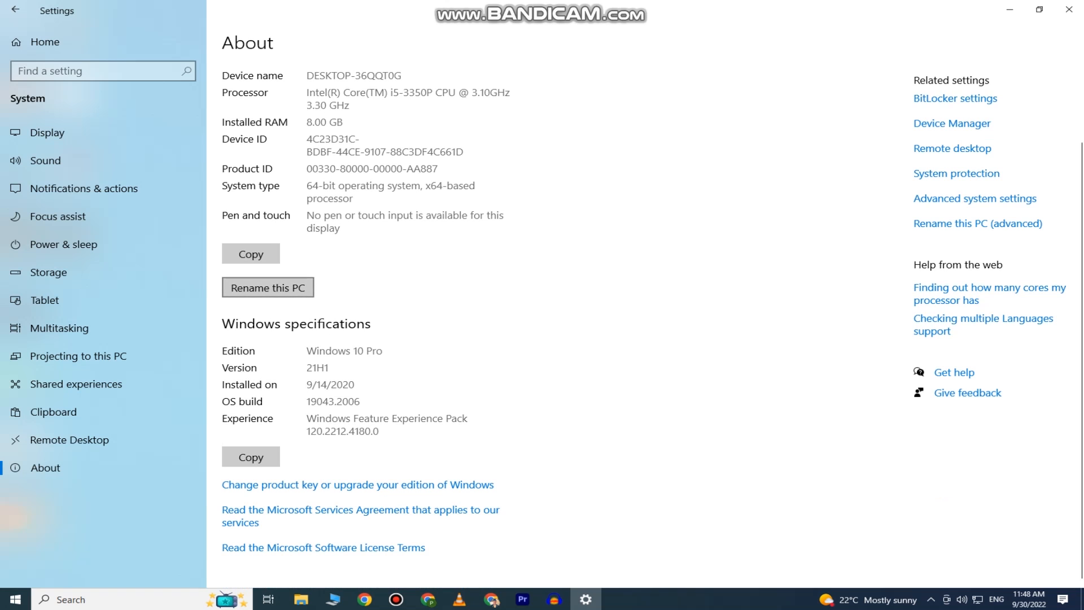
left_click(267, 287)
type("system in")
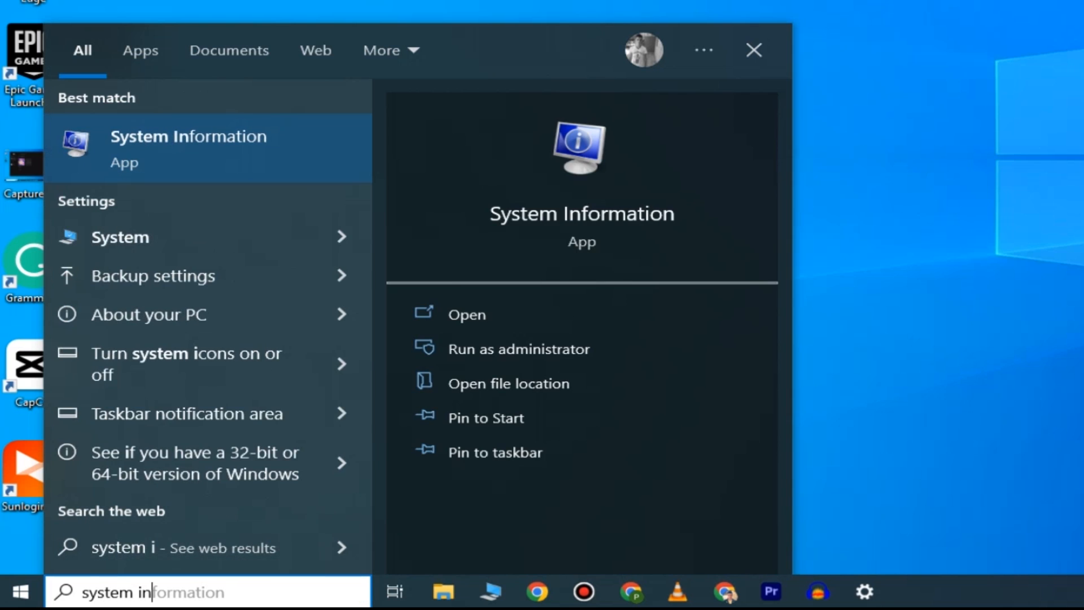
- Search for 'system information' and launch the System Information app
type("formation")
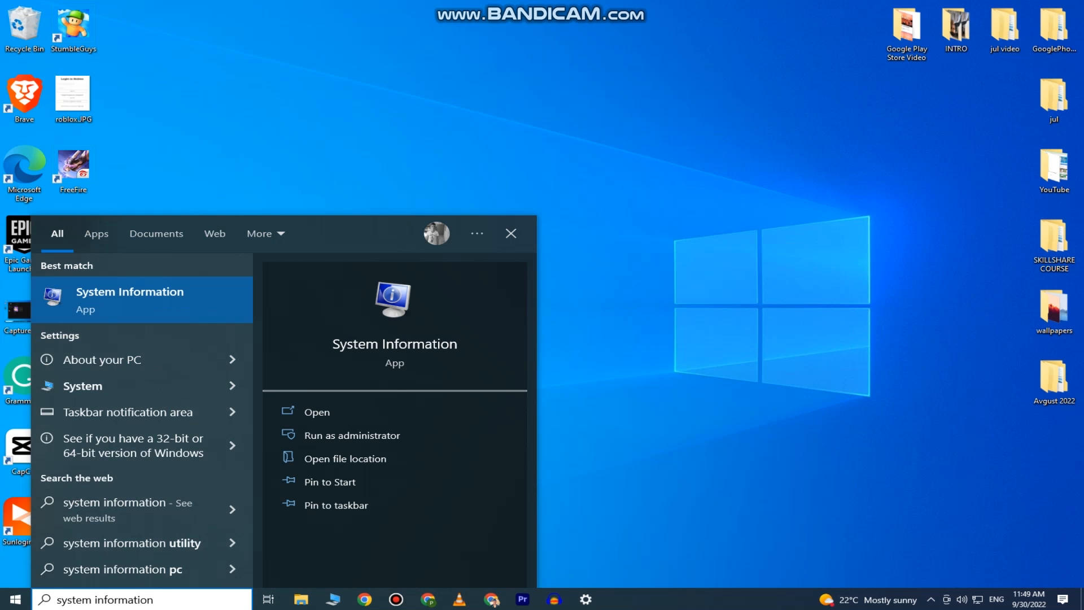
left_click(511, 232)
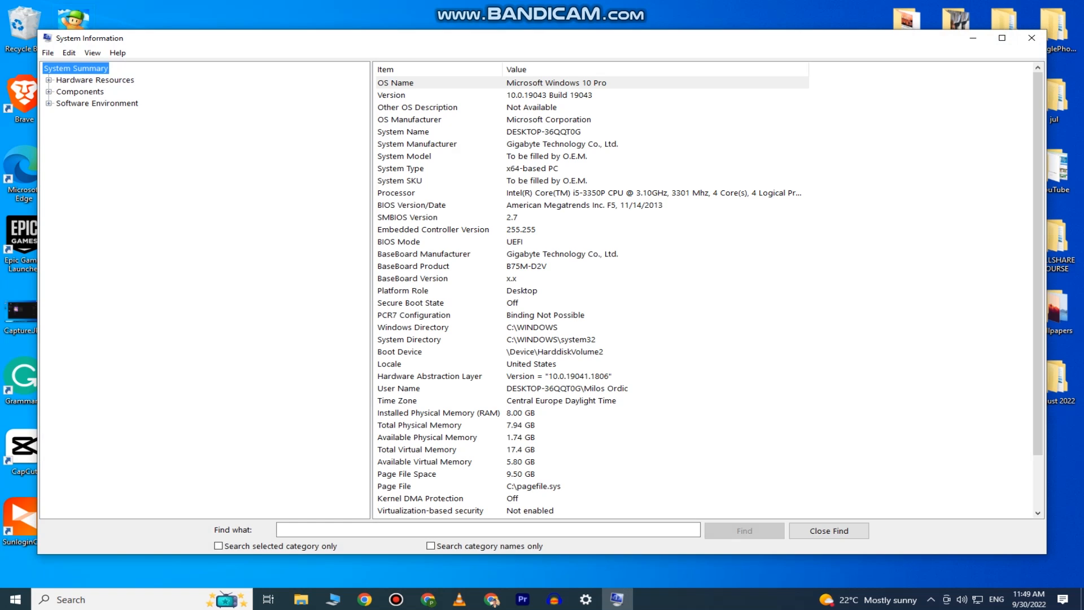
- Expand Components and show the display adapter details
scroll("down", 3)
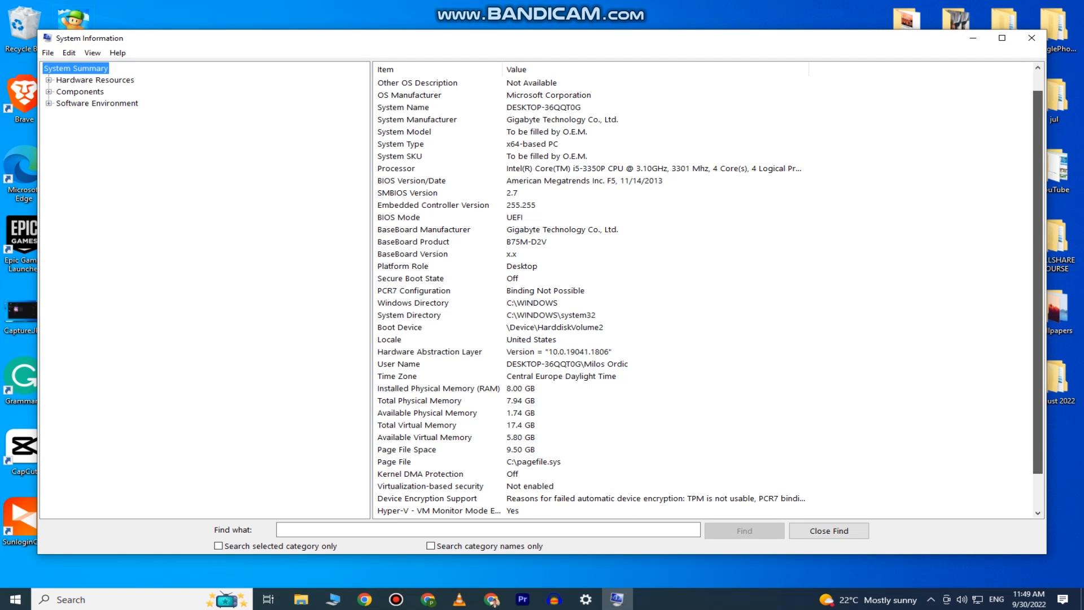
scroll("down", 3)
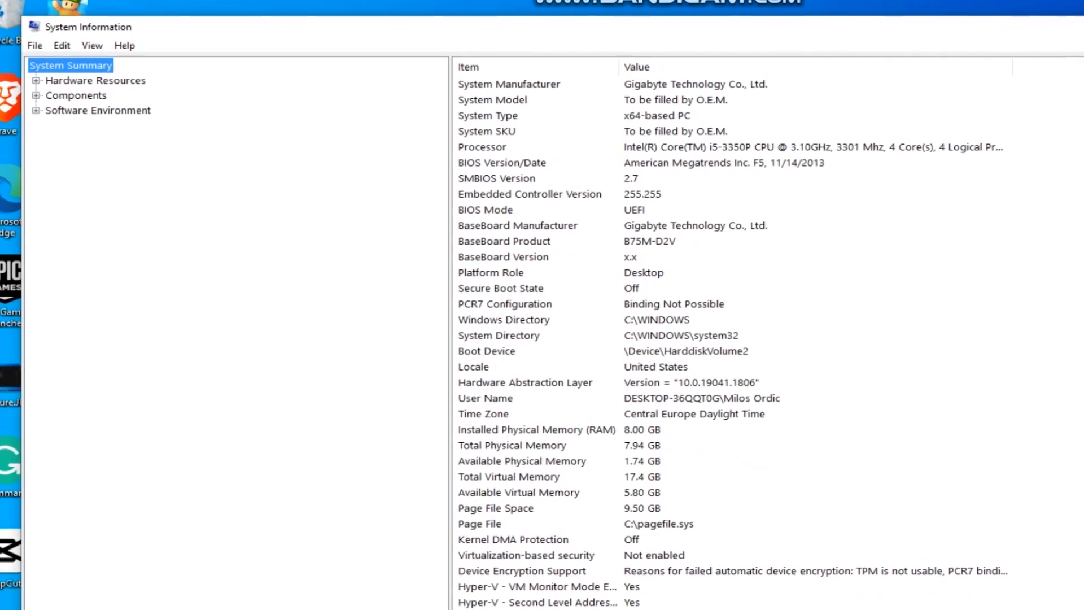
left_click(35, 80)
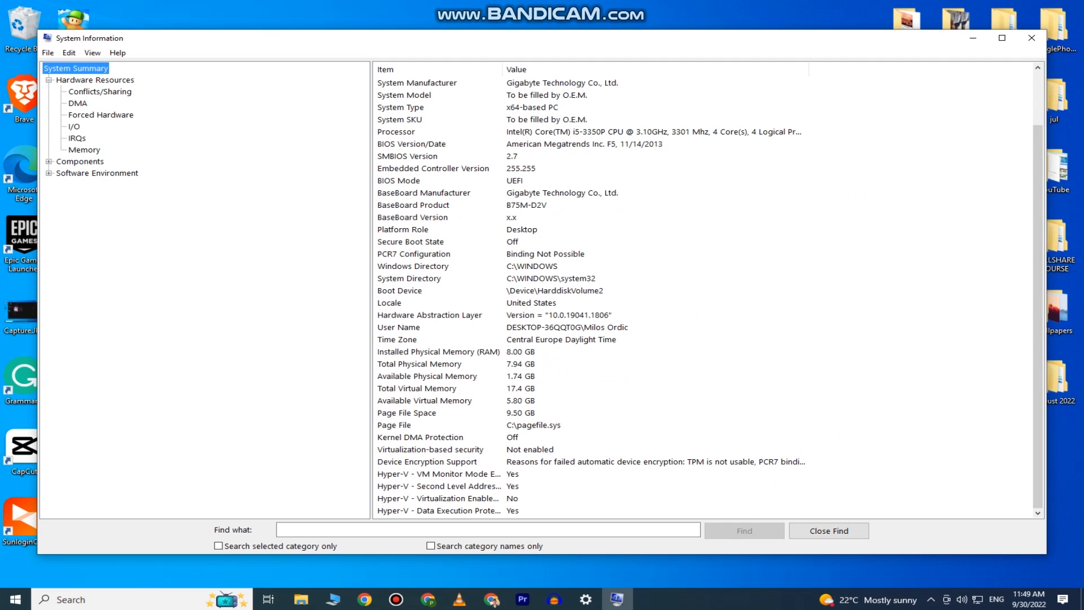
left_click(49, 161)
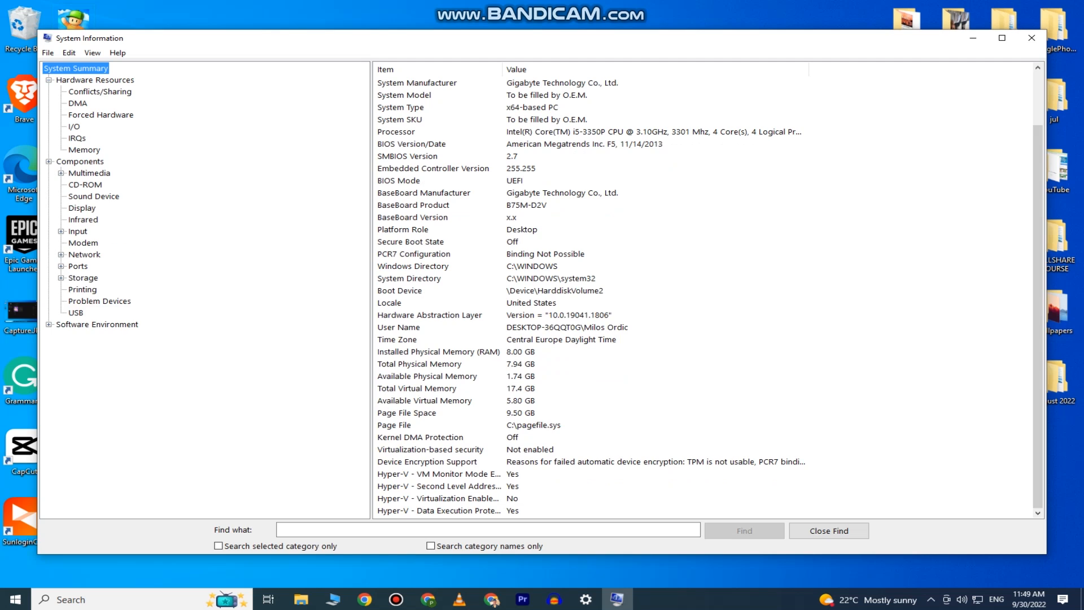
left_click(82, 208)
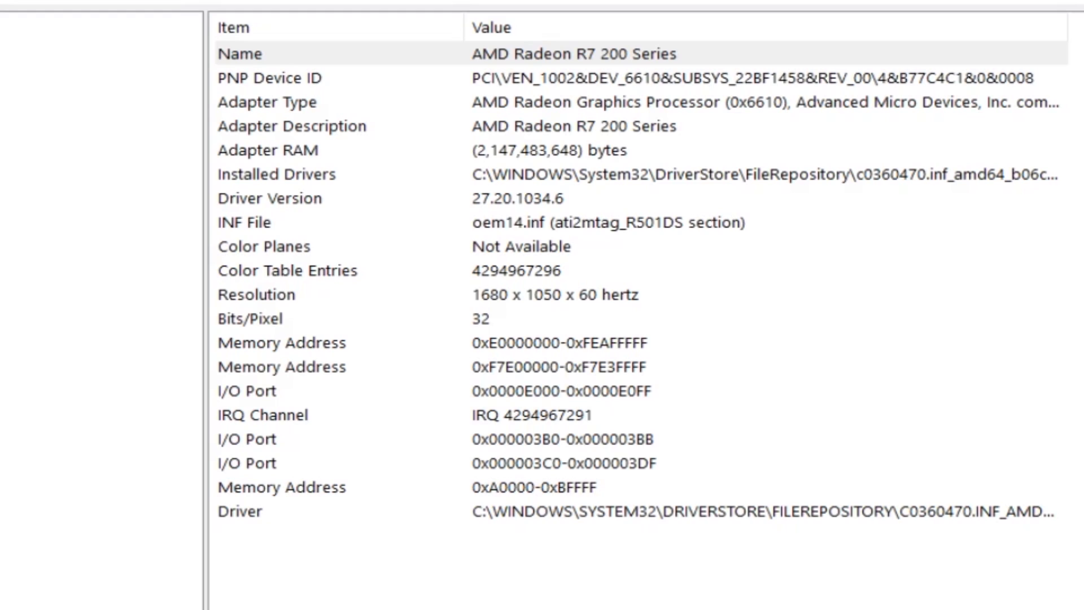
- Show the Storage > Drives list with file system, size and free space, then return to Settings
left_click(91, 290)
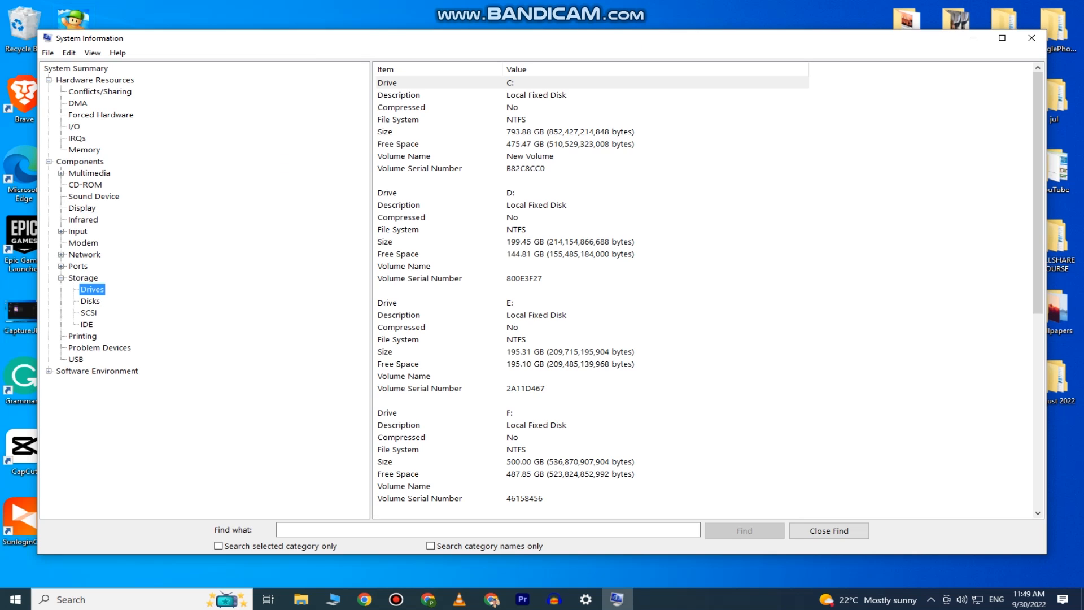
scroll("down", 3)
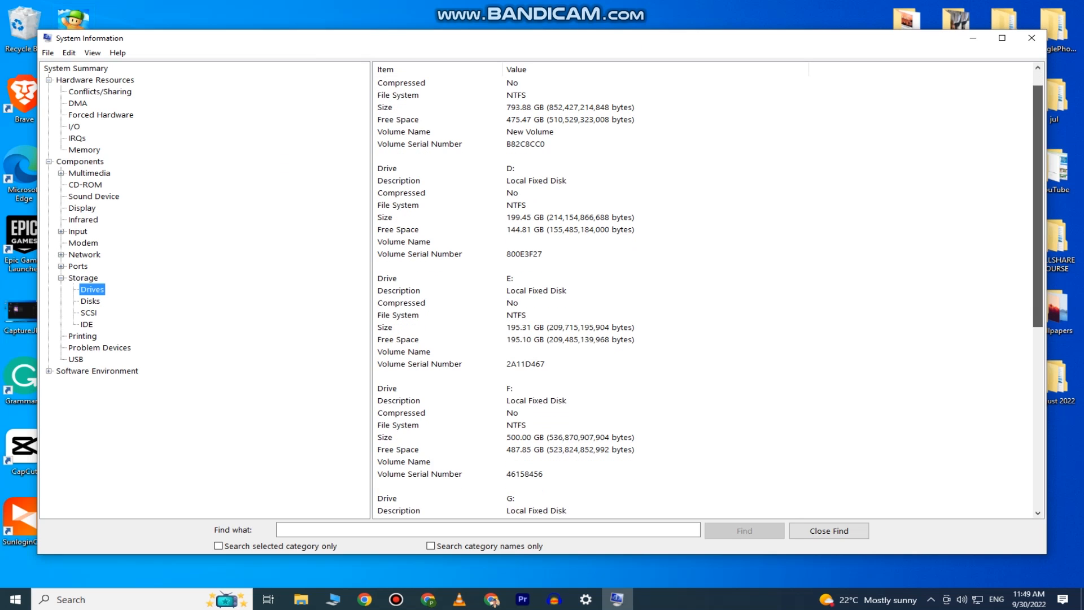
scroll("down", 3)
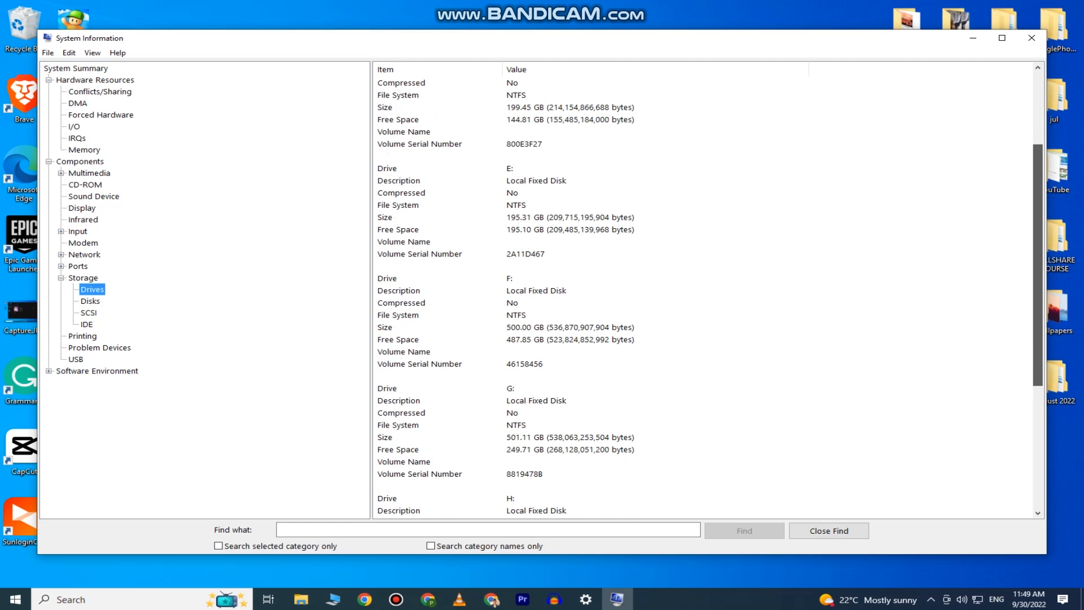
scroll("down", 3)
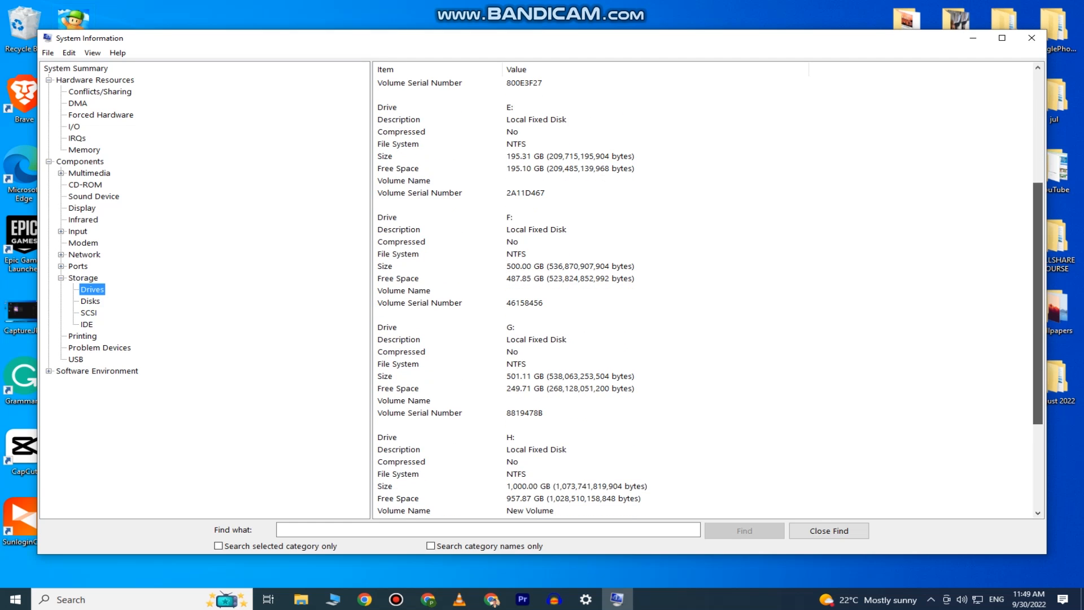
scroll("up", 3)
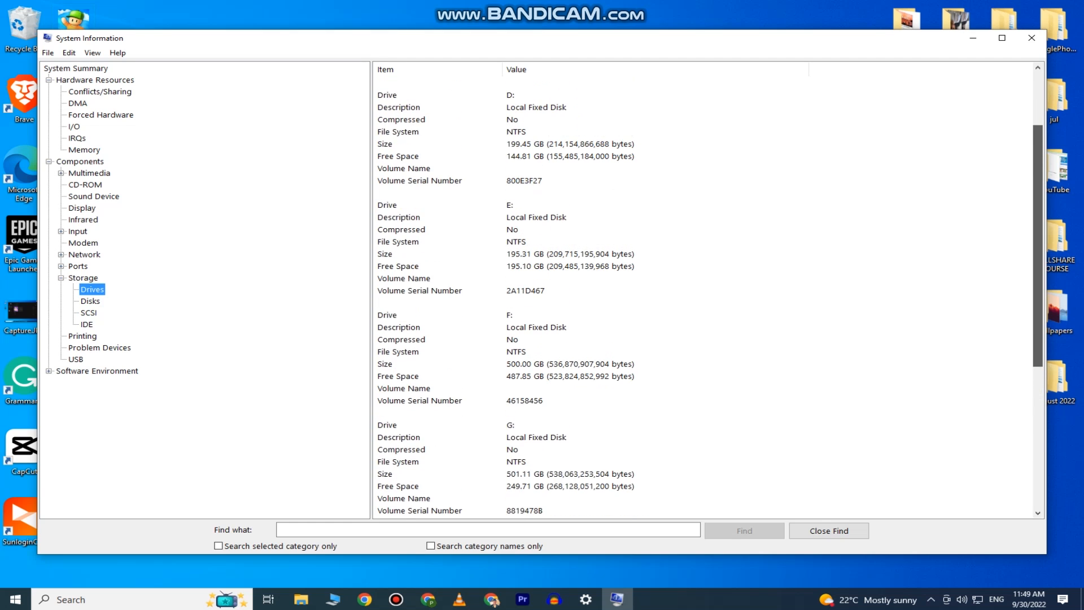
left_click(13, 598)
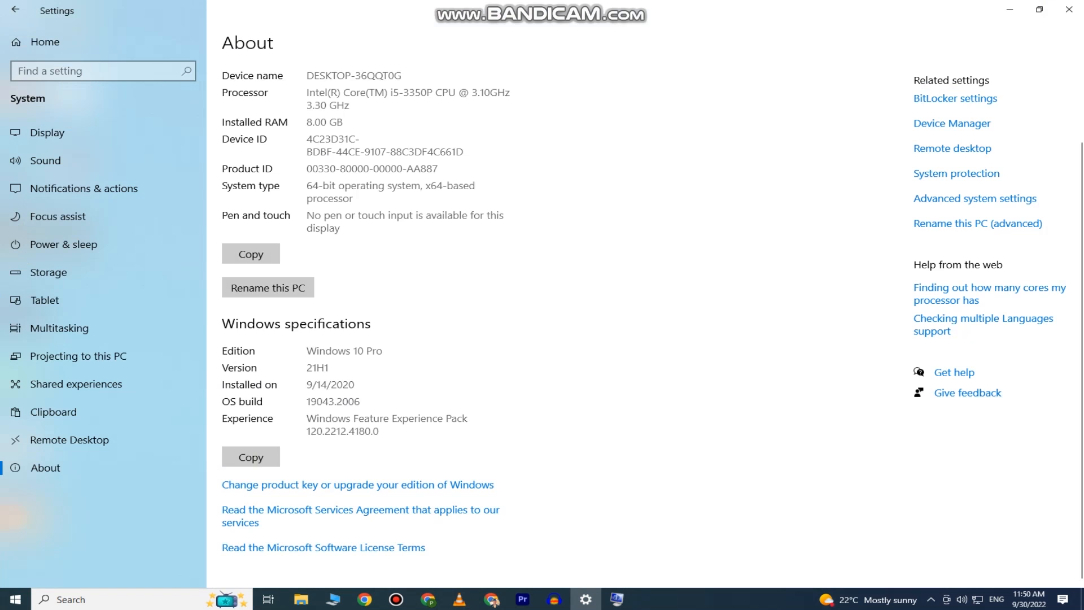
- Show the C: drive storage usage with all categories, then search for 'command prompt'
left_click(49, 272)
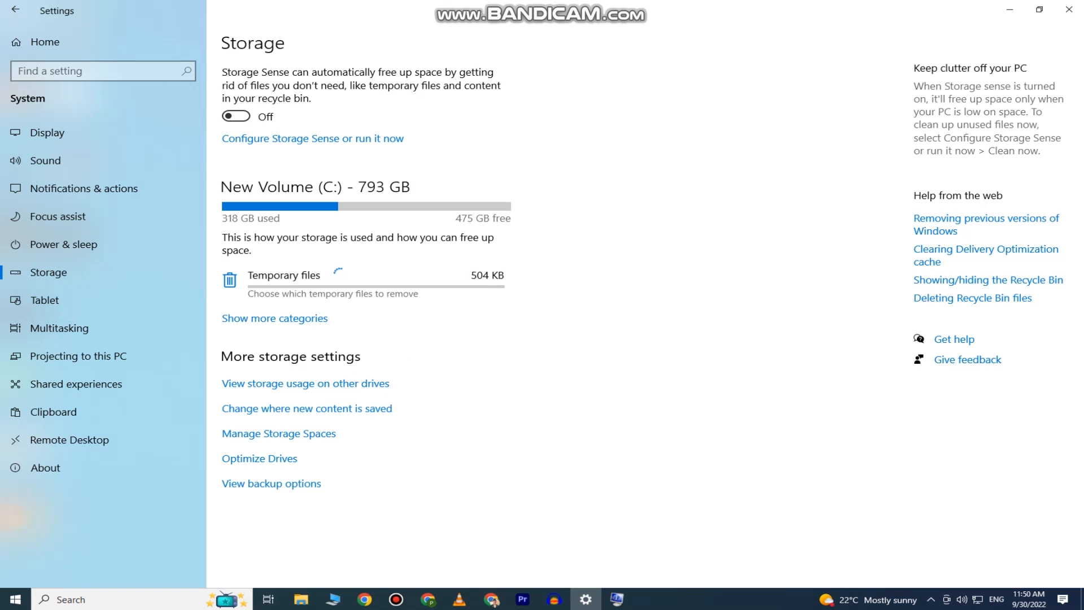
left_click(273, 318)
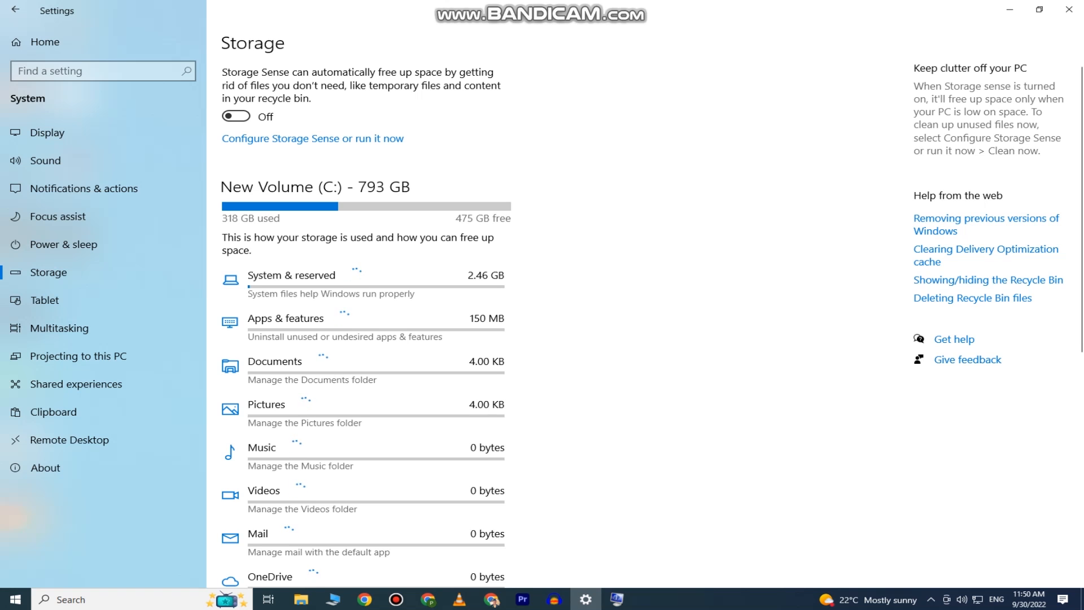
type("command prompt")
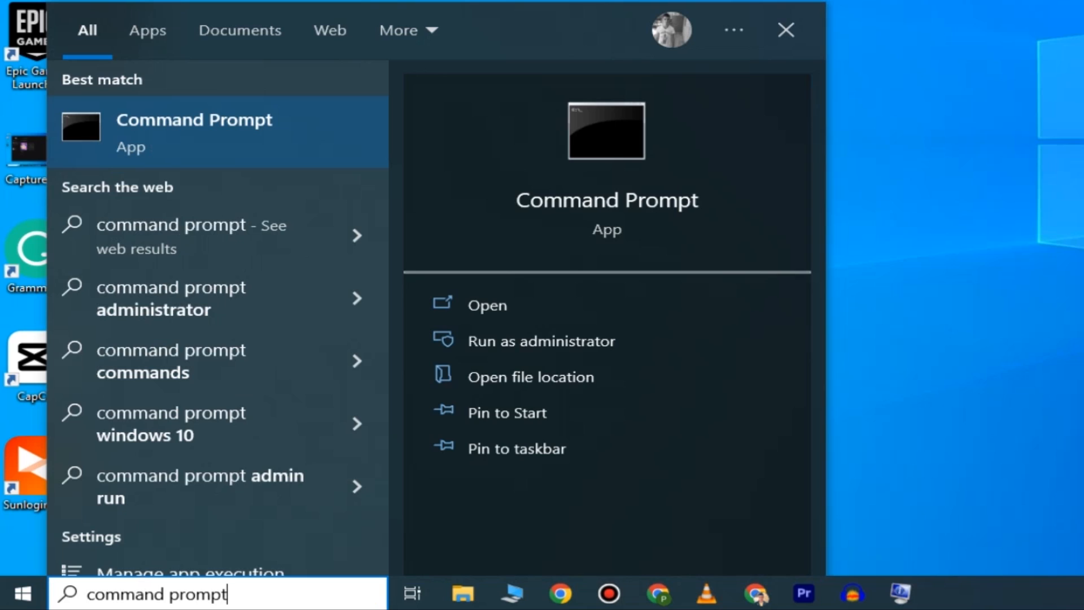
mouse_move(187, 424)
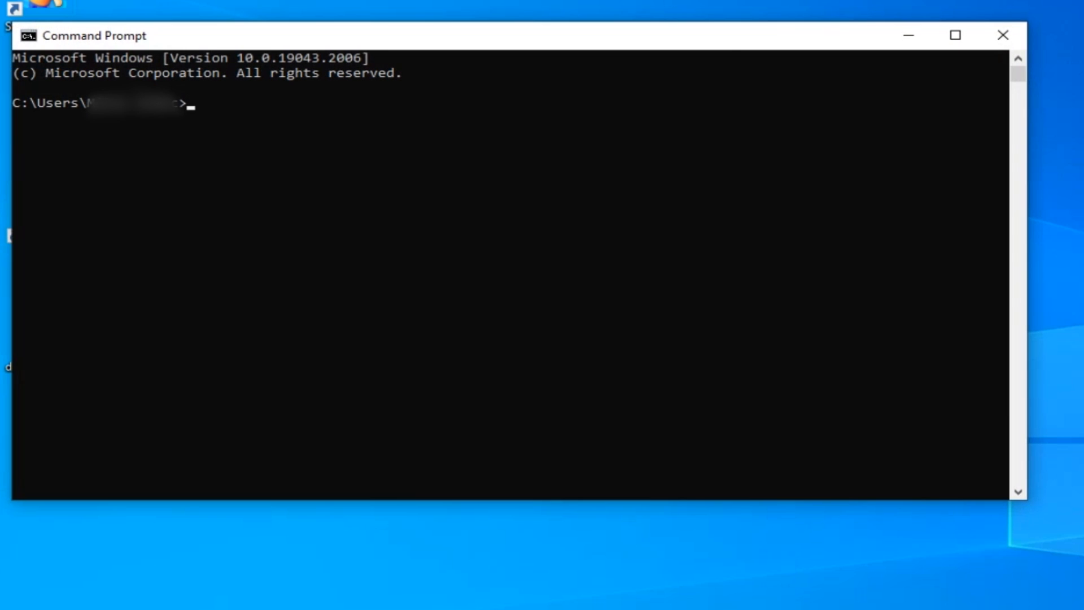
- Run systeminfo to list the full system report, then close Command Prompt
type("sys")
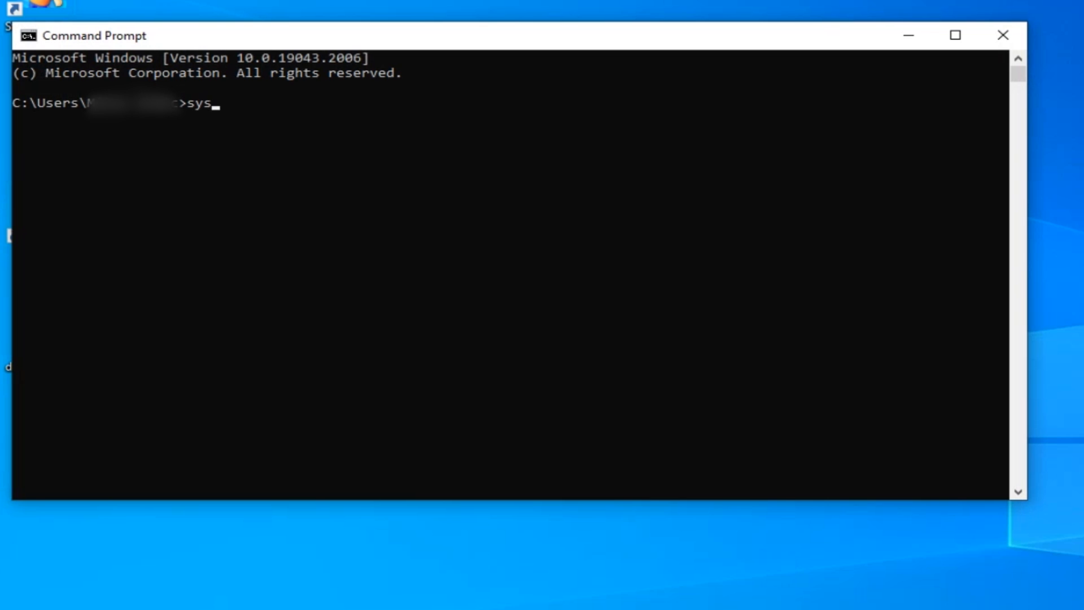
type("tem")
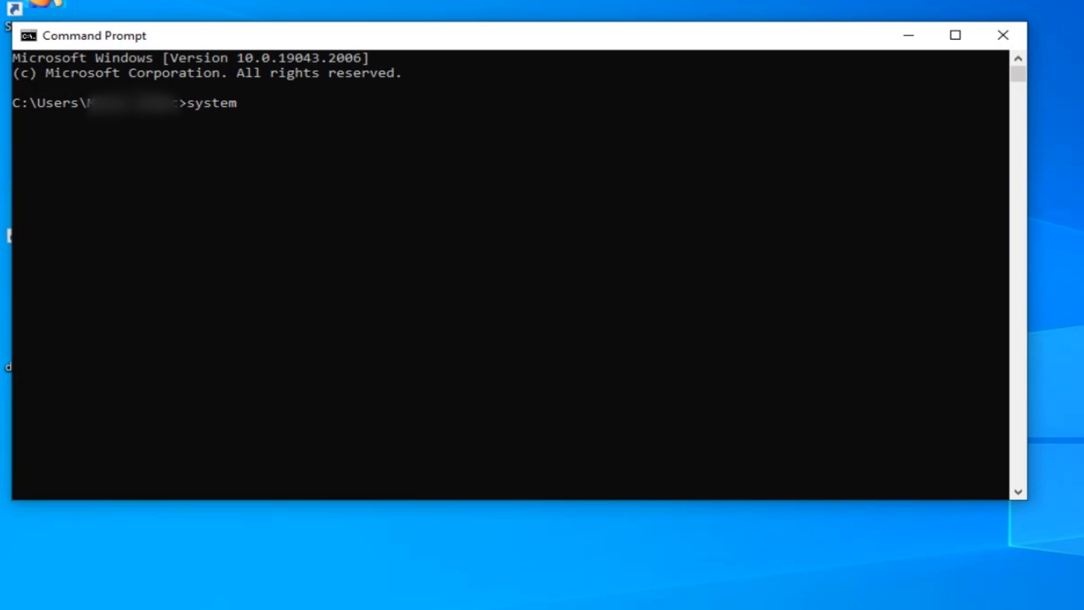
type("info.")
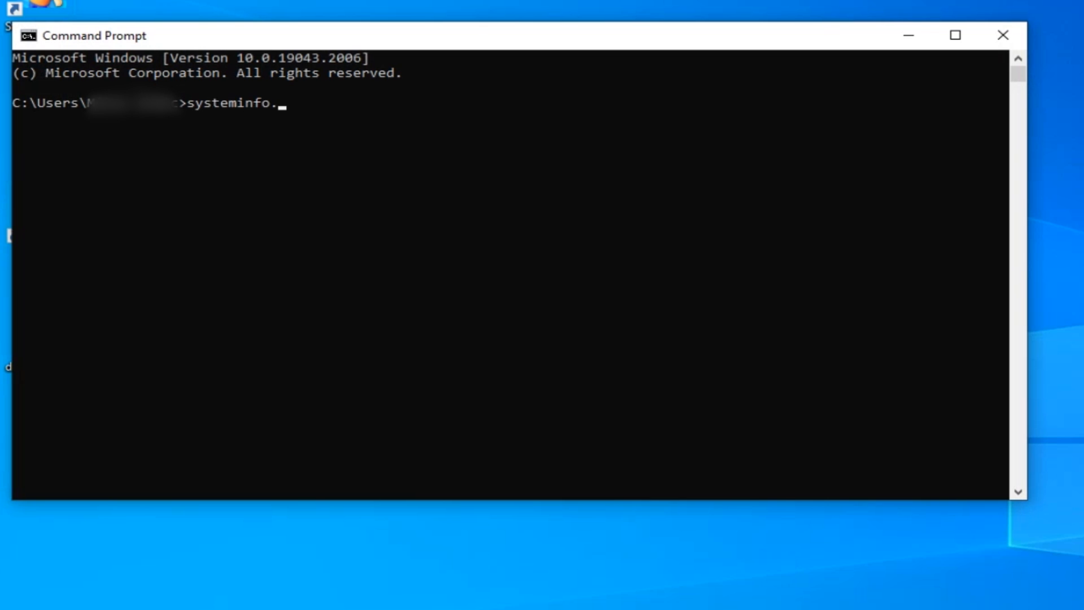
key("Return")
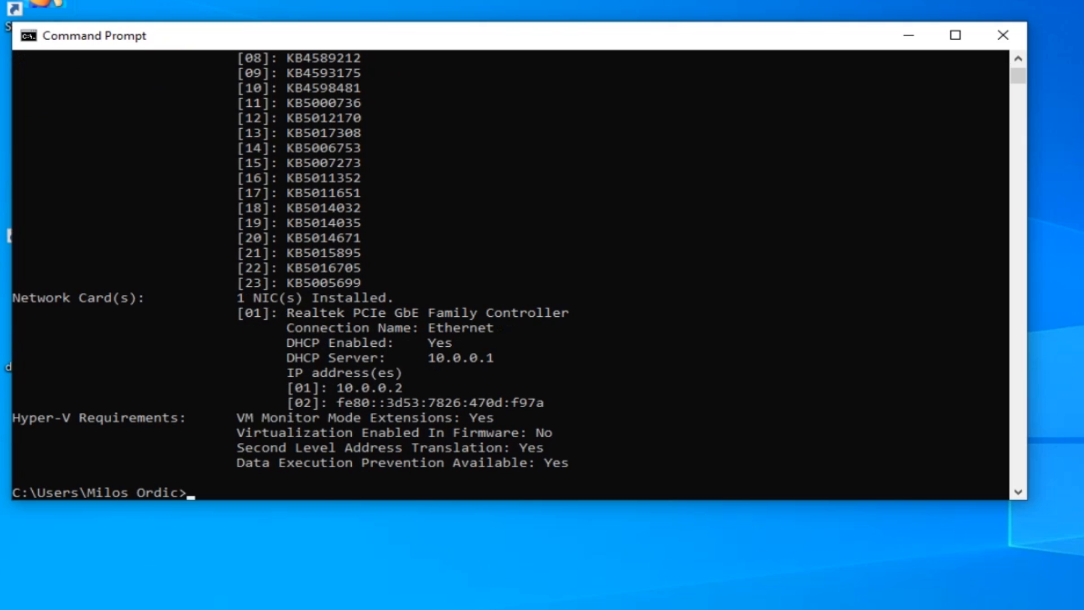
scroll("up", 3)
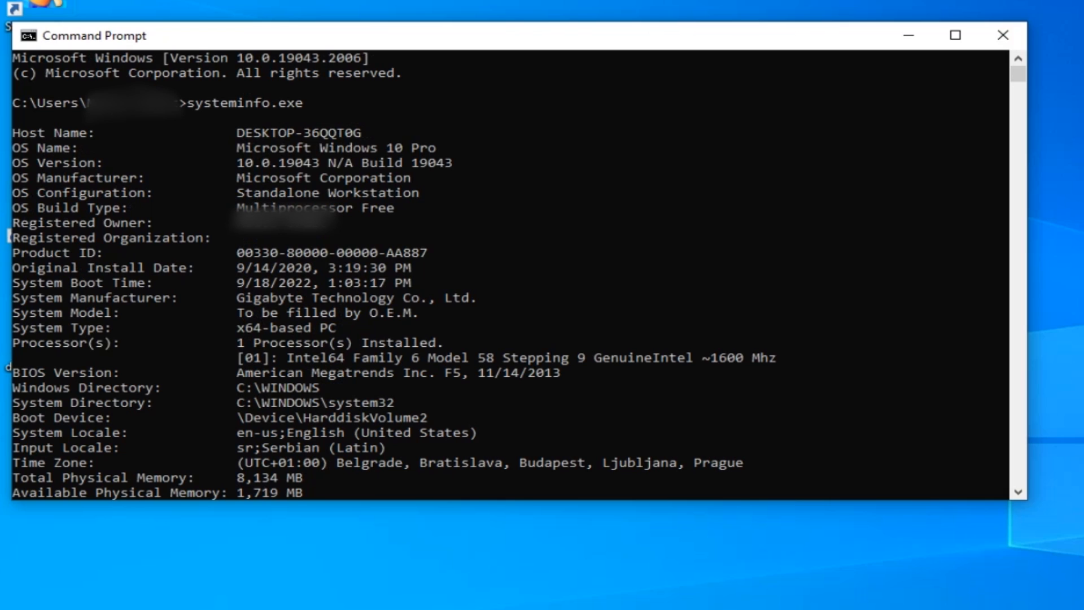
left_click(1003, 35)
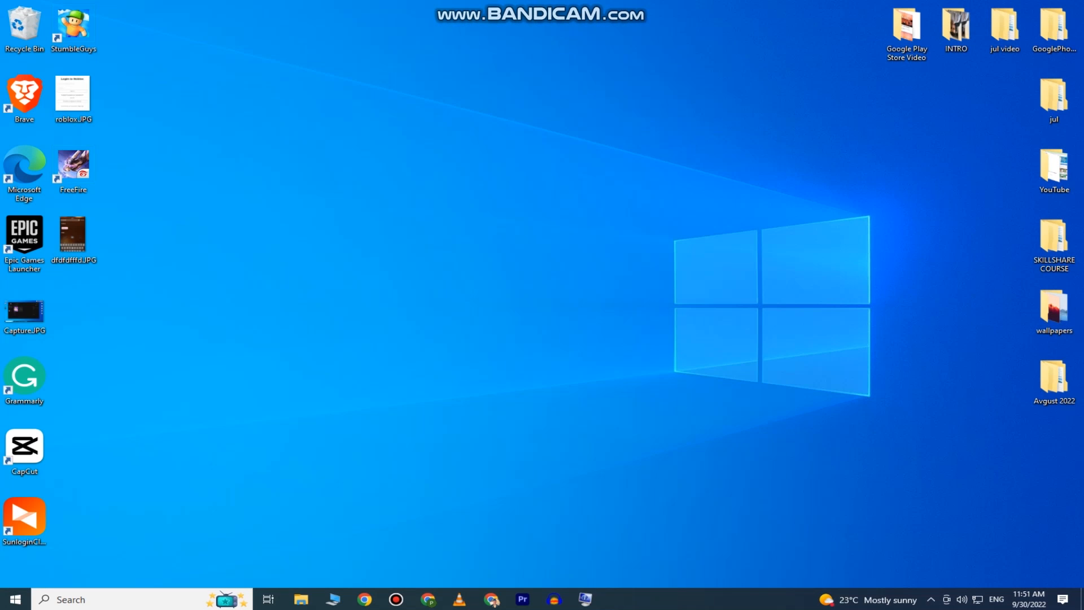
- Open Task Manager via Ctrl+Alt+Delete and expand it to the detailed view
key("ctrl+alt+delete")
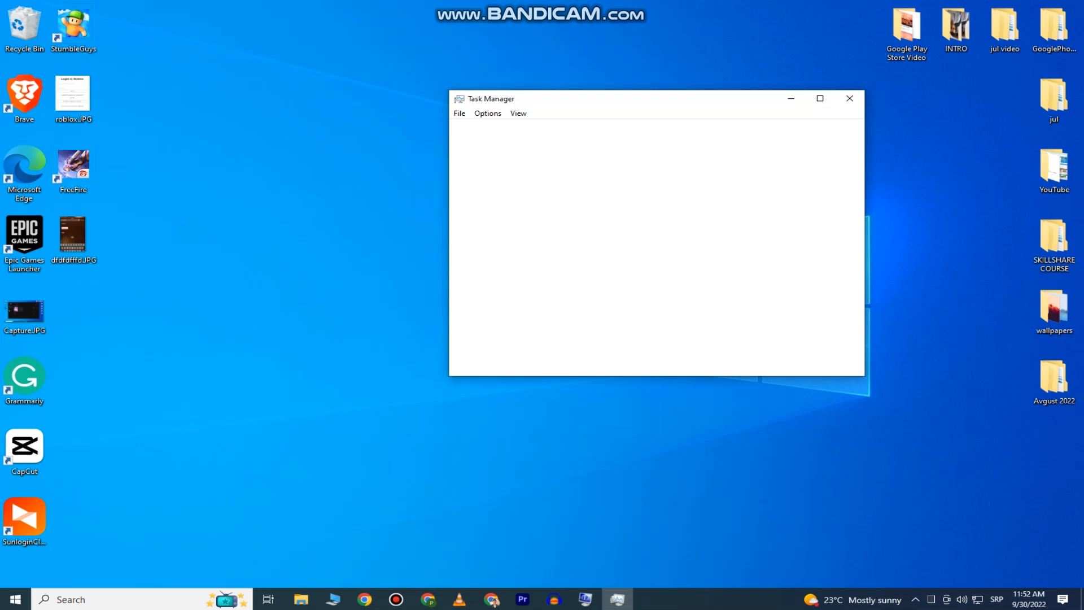
left_click(493, 362)
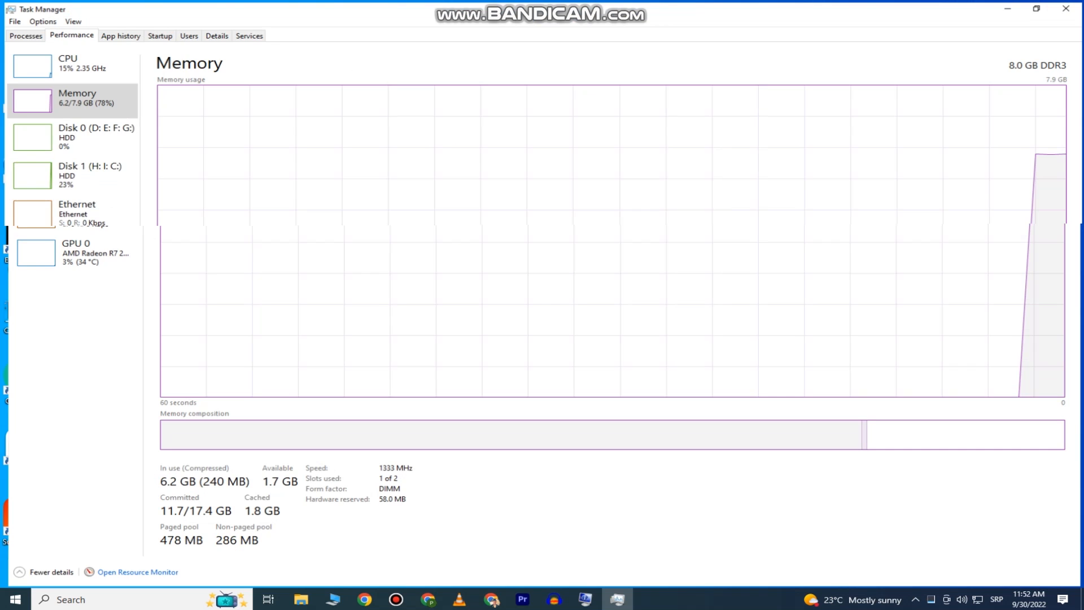
- View the CPU performance stats, then return to the Memory usage page
left_click(69, 61)
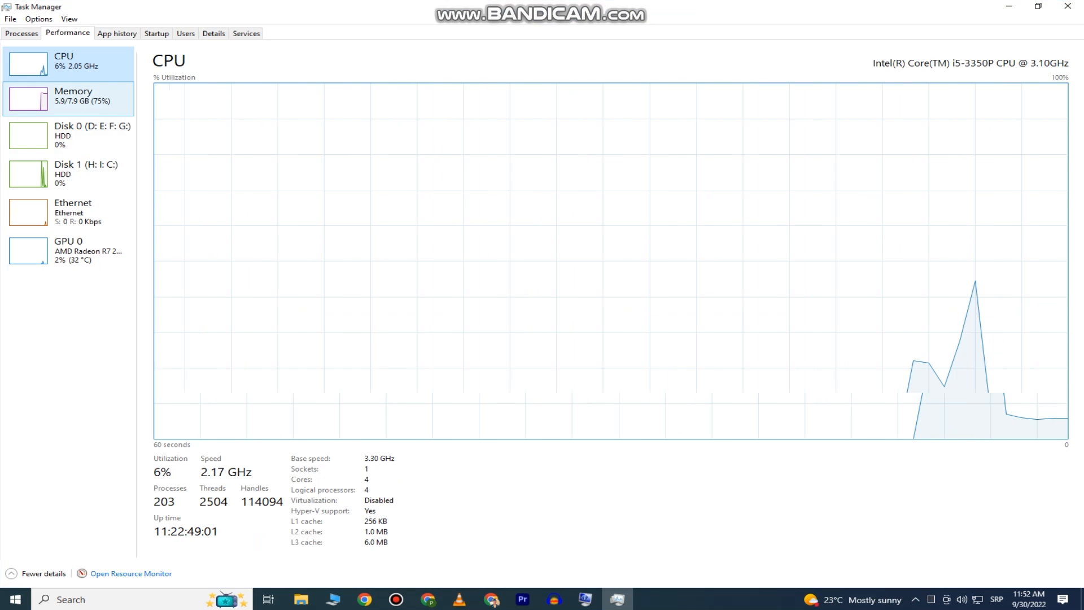
mouse_move(62, 101)
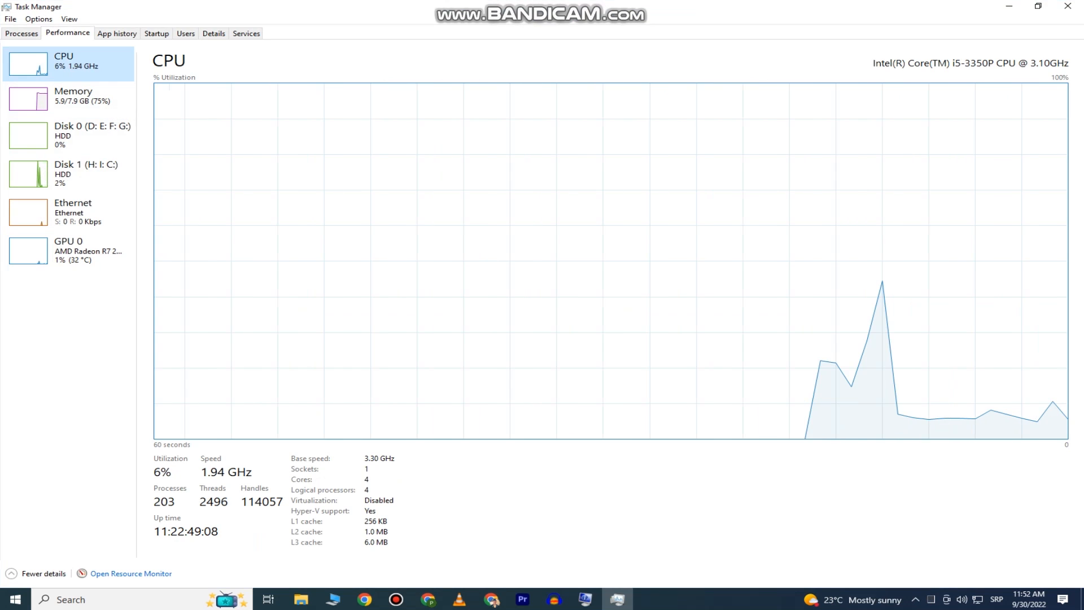
left_click(72, 95)
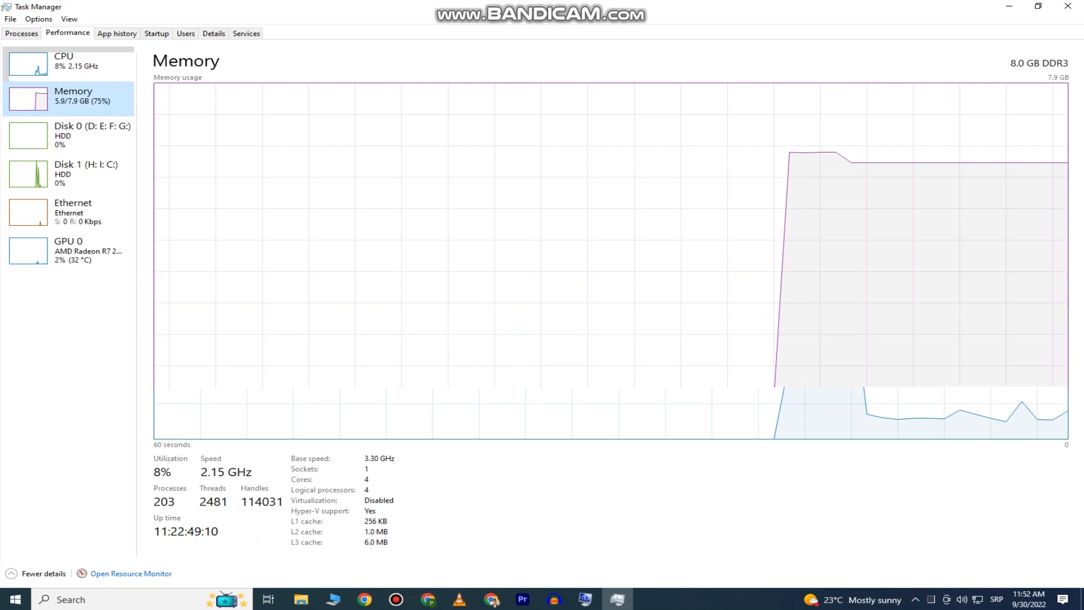